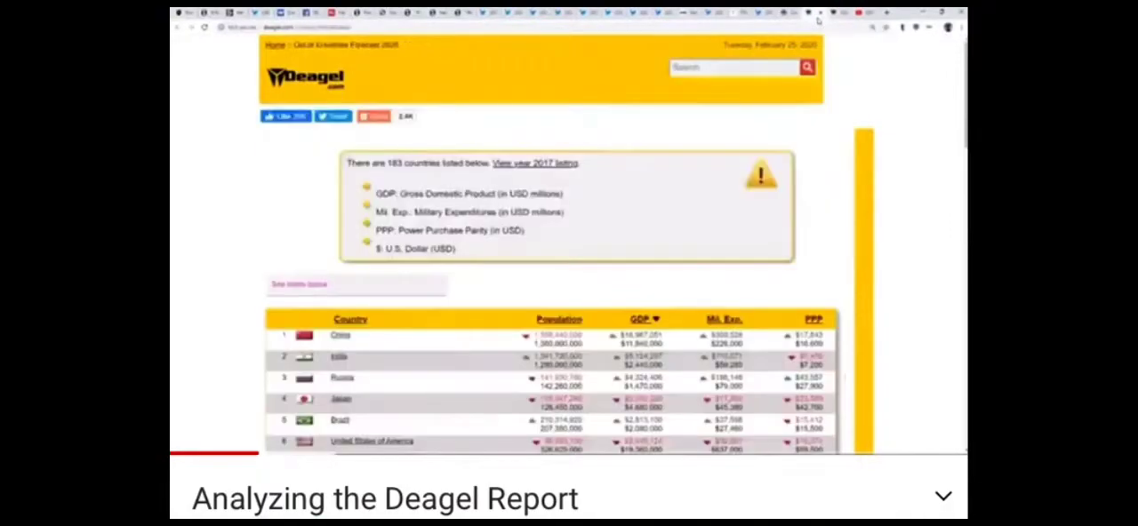
Scroll down the 2025 forecast page toward the 'View year 2017 listing' link
scroll("down", 3)
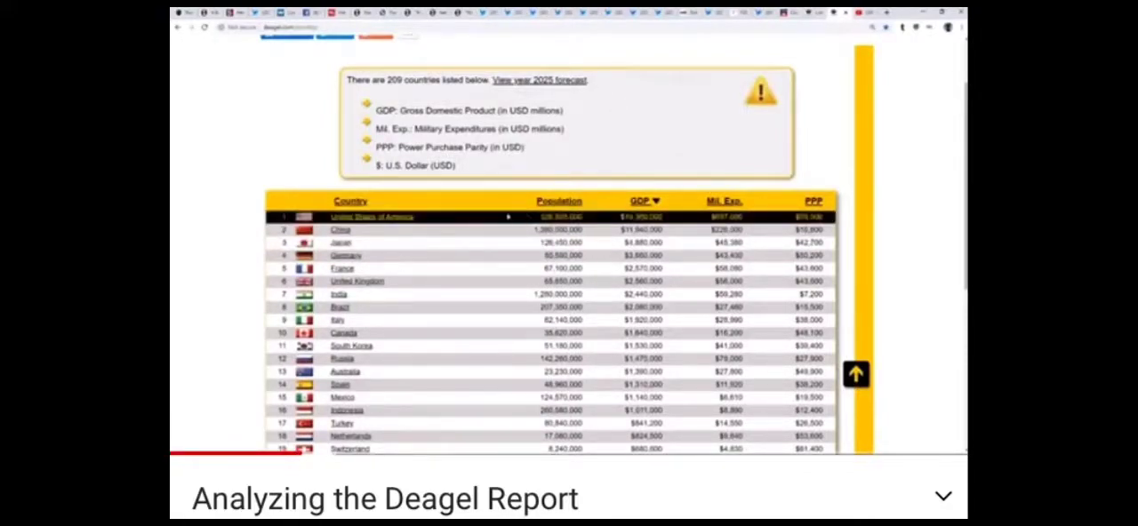
Return to the 2025 forecast of 183 countries via the 'View year 2025 forecast' link
scroll("down", 3)
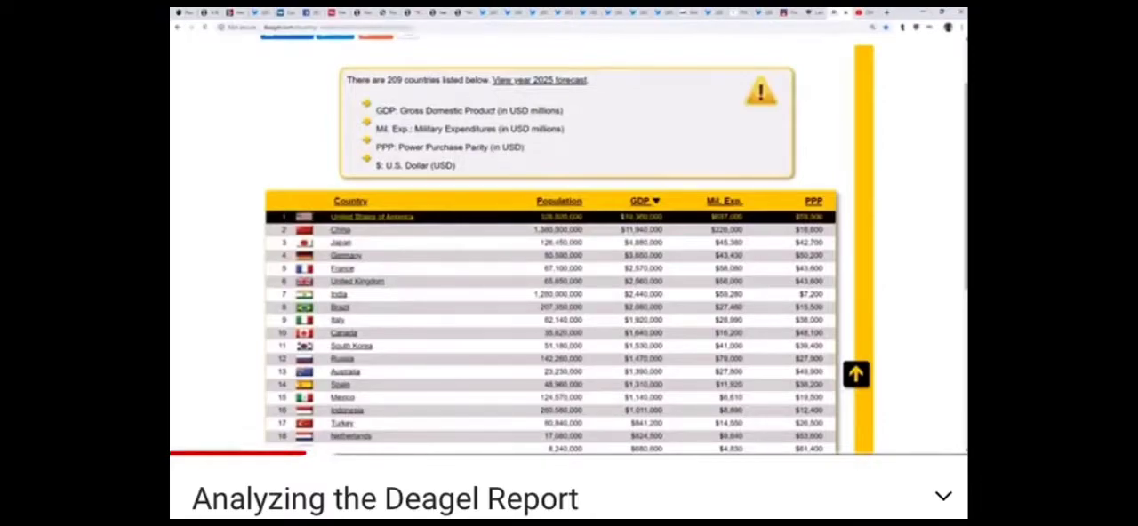
left_click(370, 217)
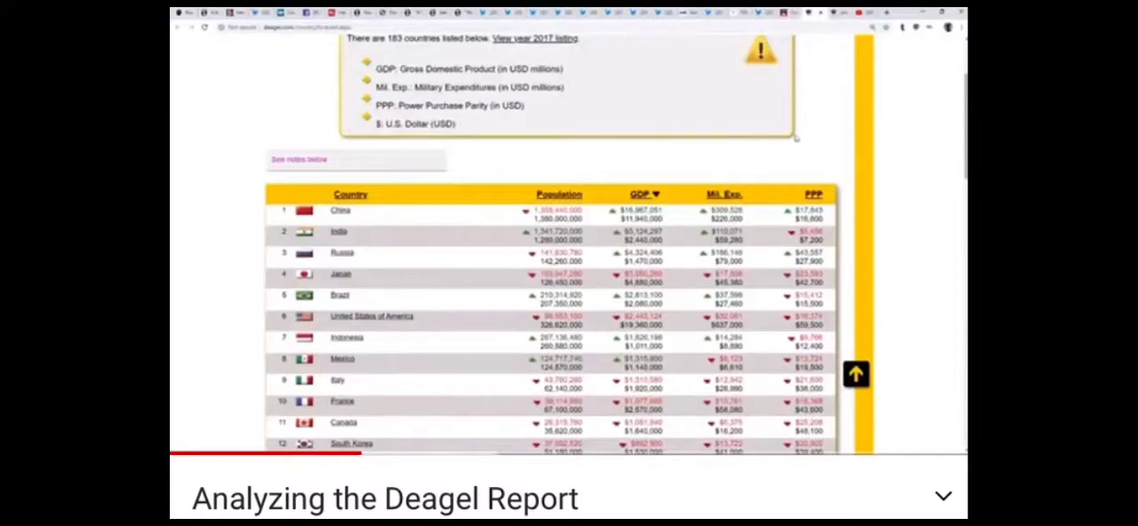
mouse_move(815, 156)
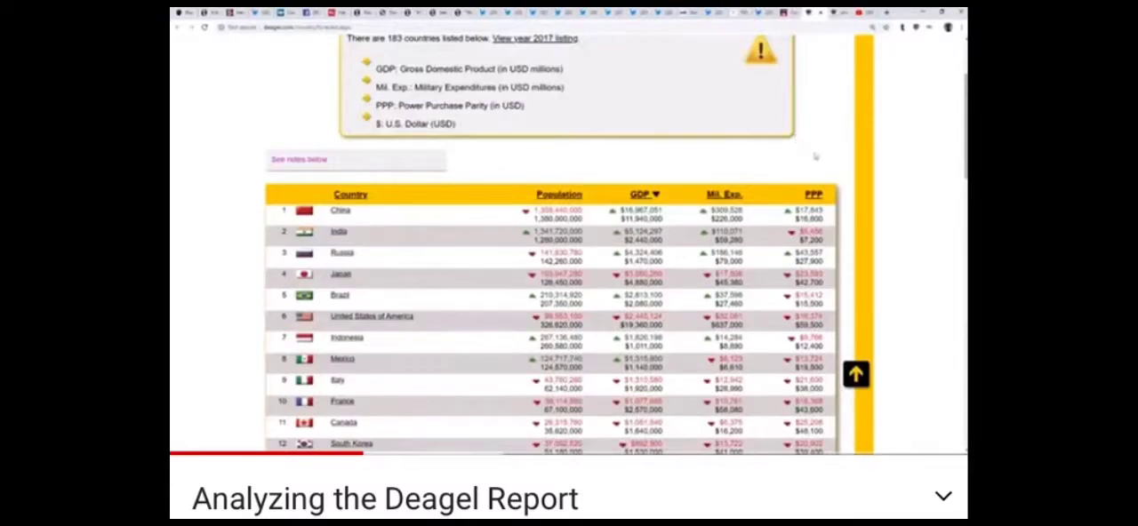
scroll("down", 3)
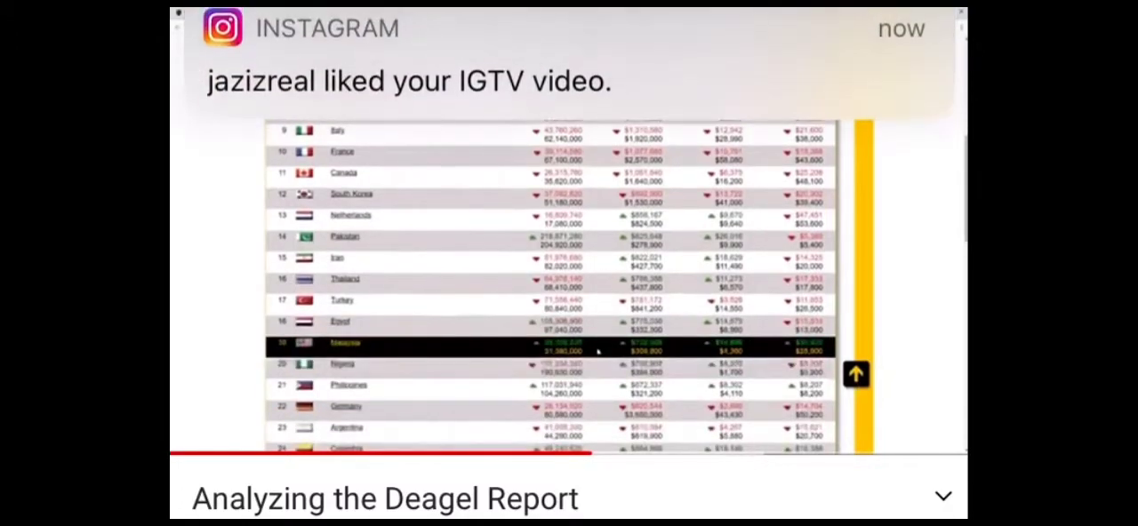
Scroll back up through the top-ranked countries of the 2025 forecast table
scroll("up", 3)
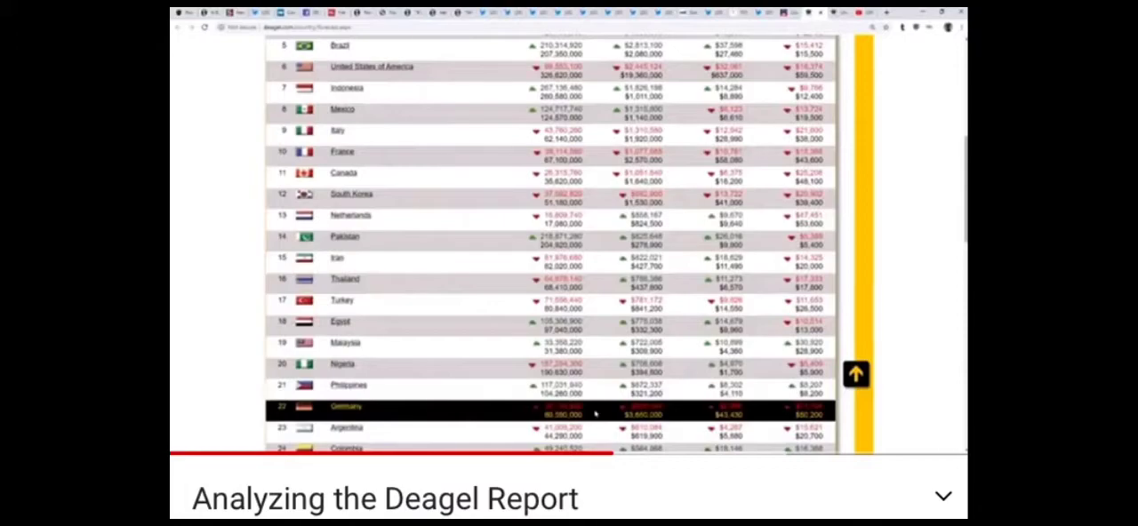
scroll("up", 3)
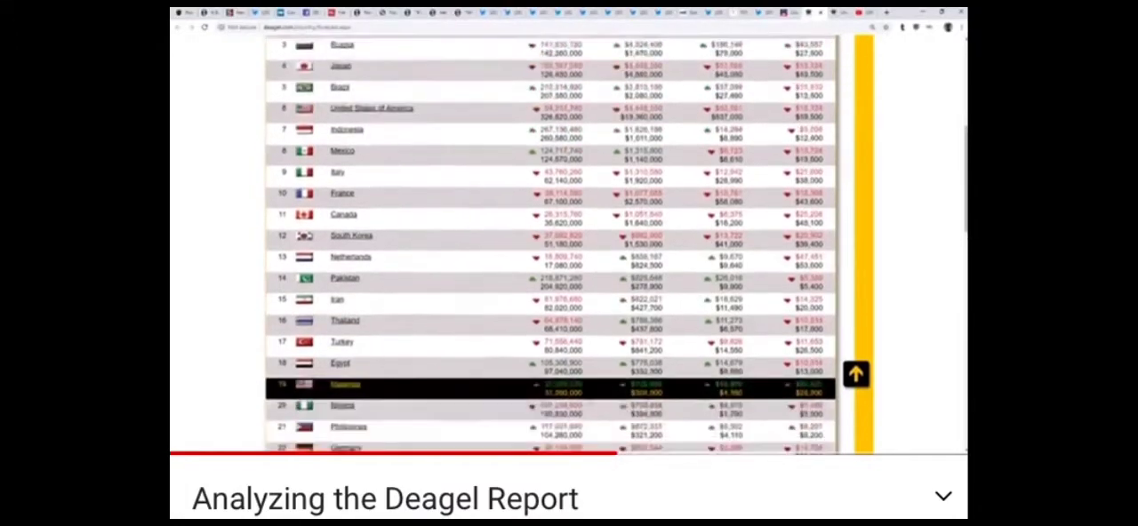
scroll("up", 3)
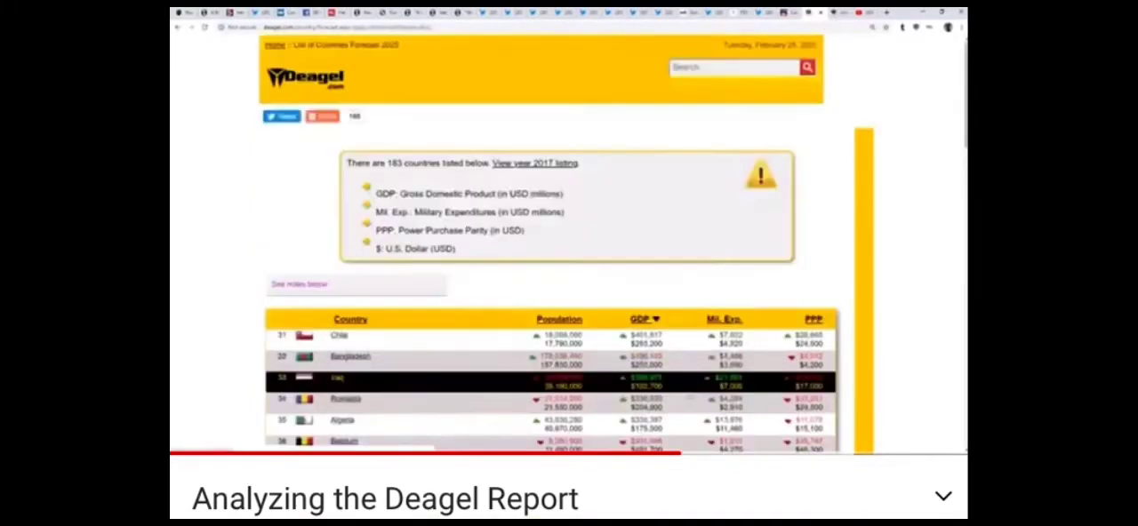
Scroll down past ranks 31–46 until the United Kingdom row at rank 47 is visible
scroll("down", 3)
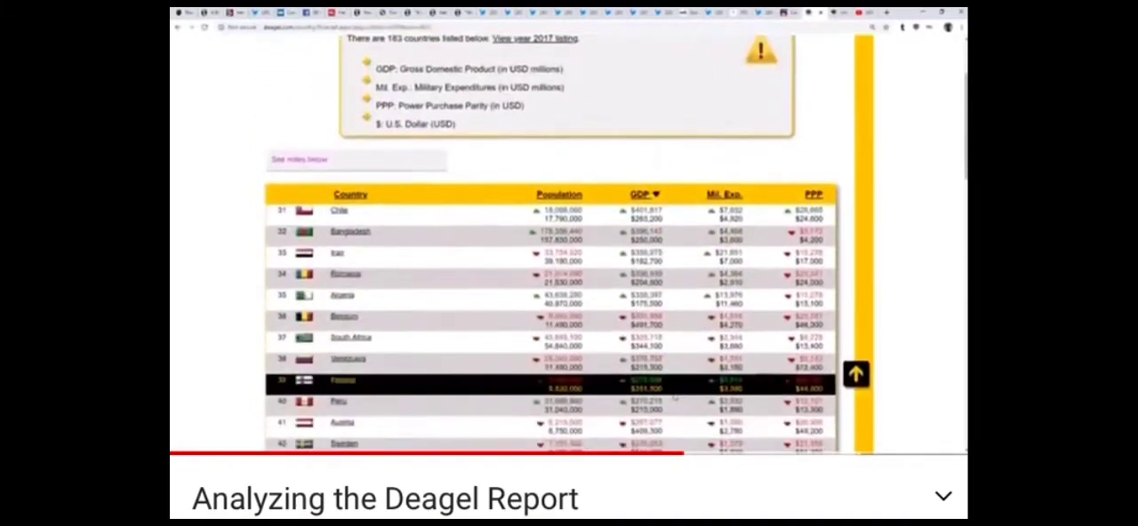
scroll("down", 3)
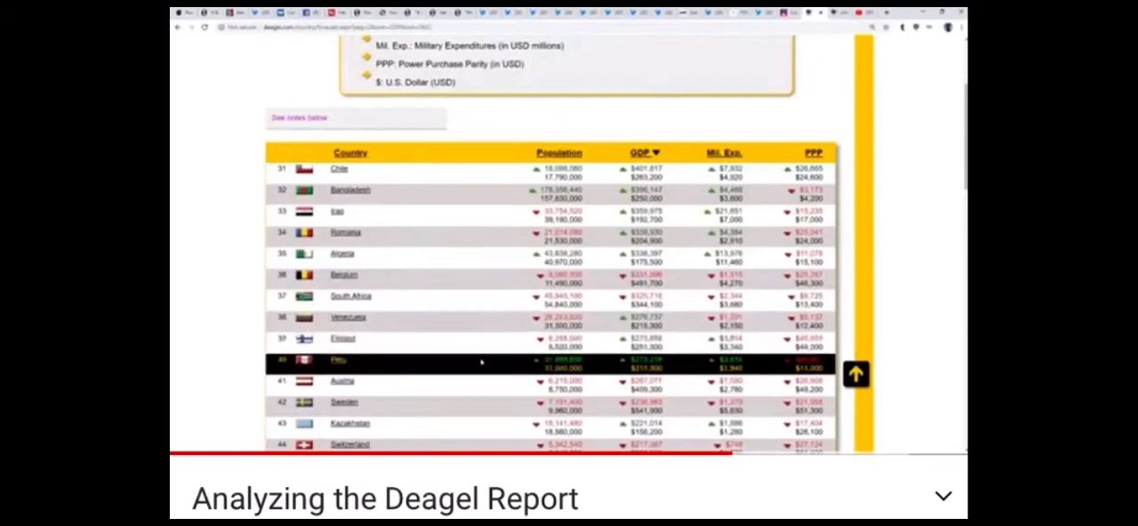
scroll("down", 3)
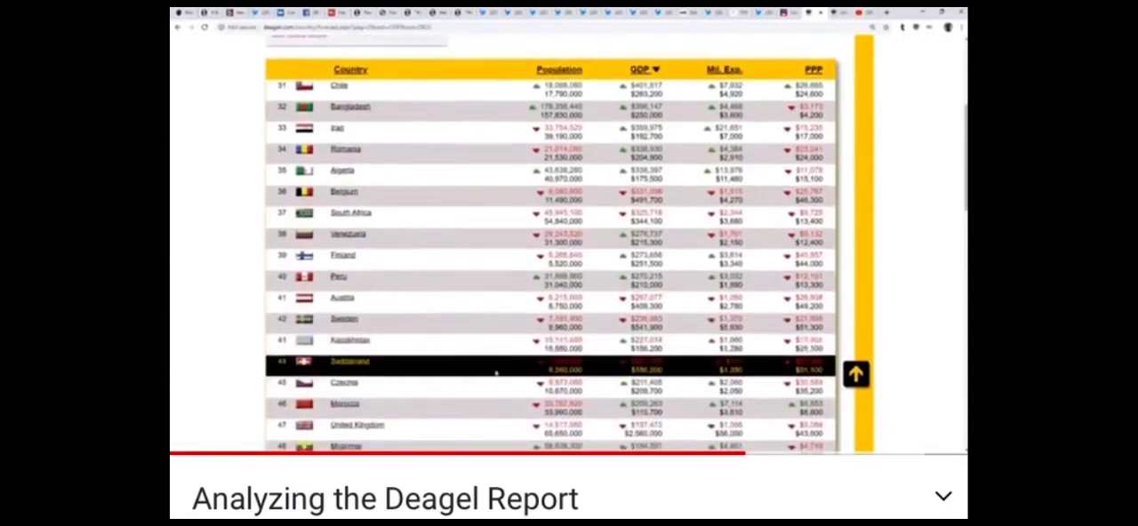
scroll("down", 3)
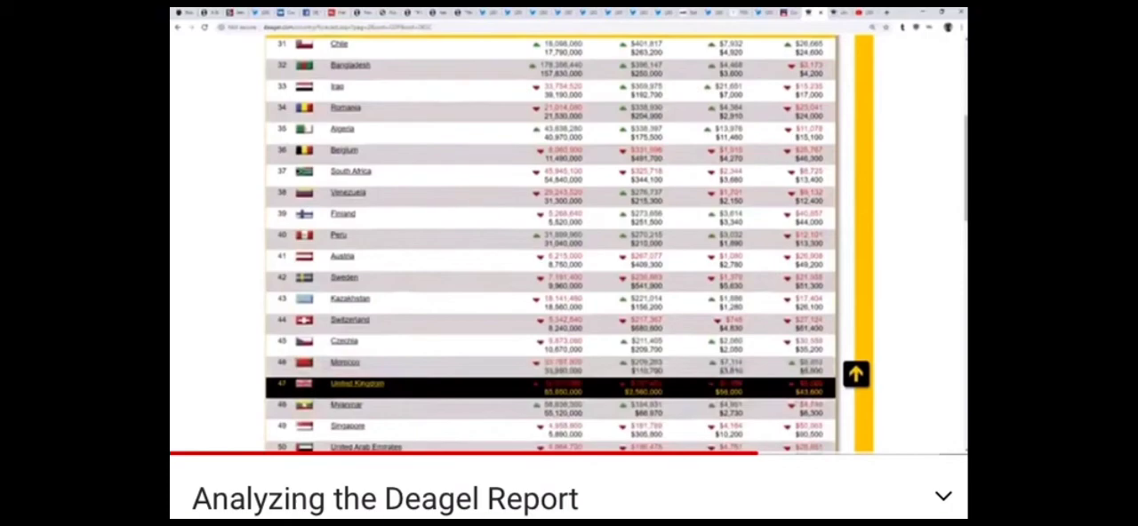